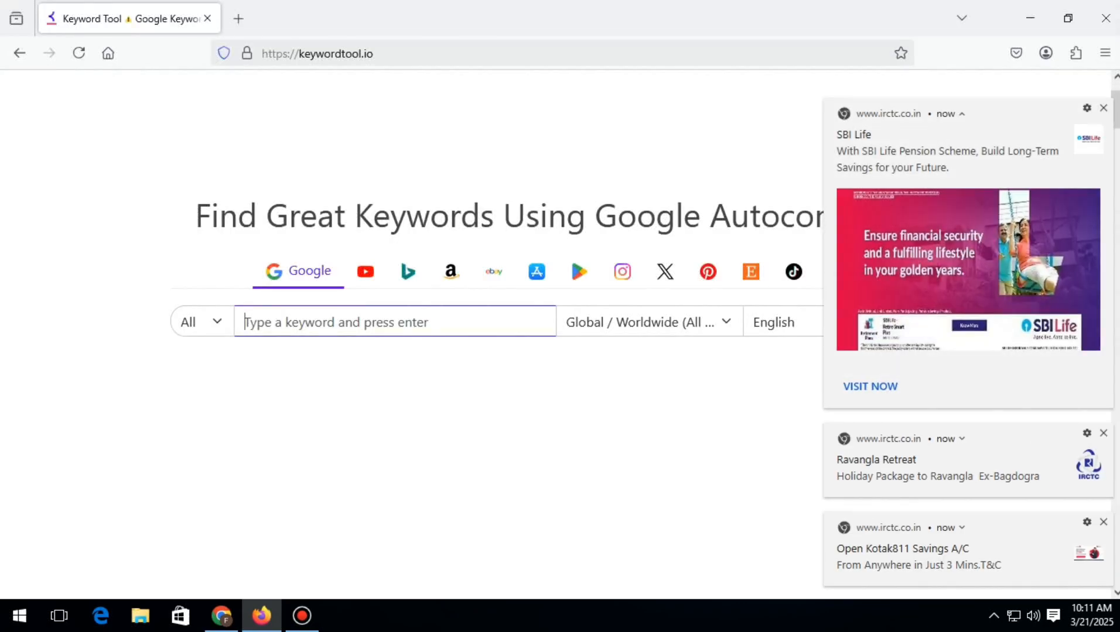
Dismiss the website notification pop-ups over the Keyword Tool page.
click(1103, 108)
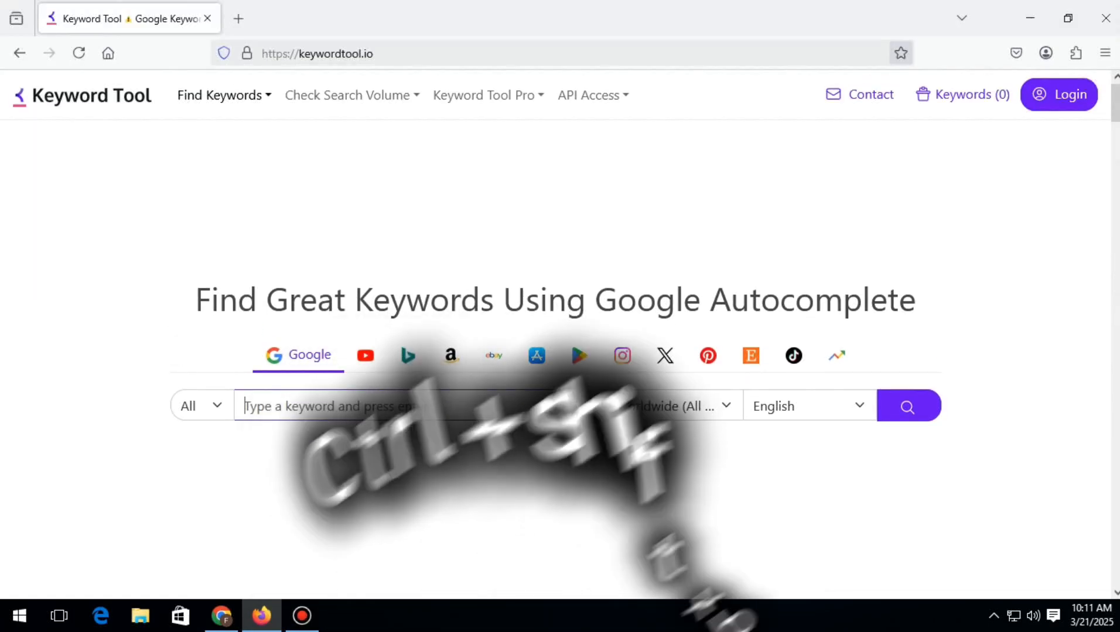
Bookmark the Keyword Tool page into the Bookmarks Toolbar folder.
click(901, 52)
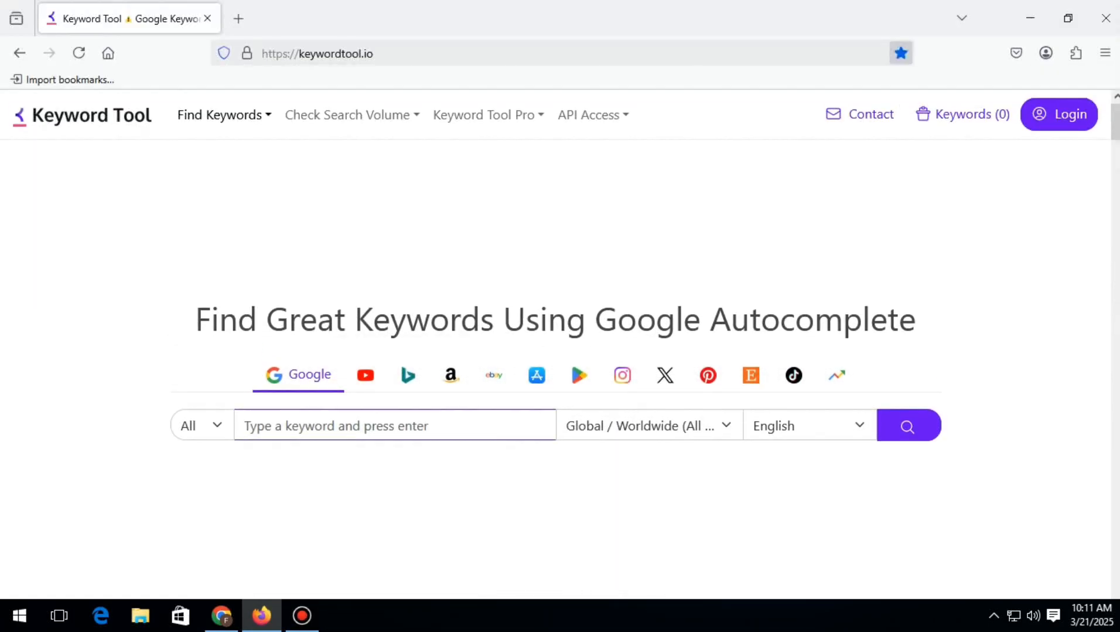
click(899, 53)
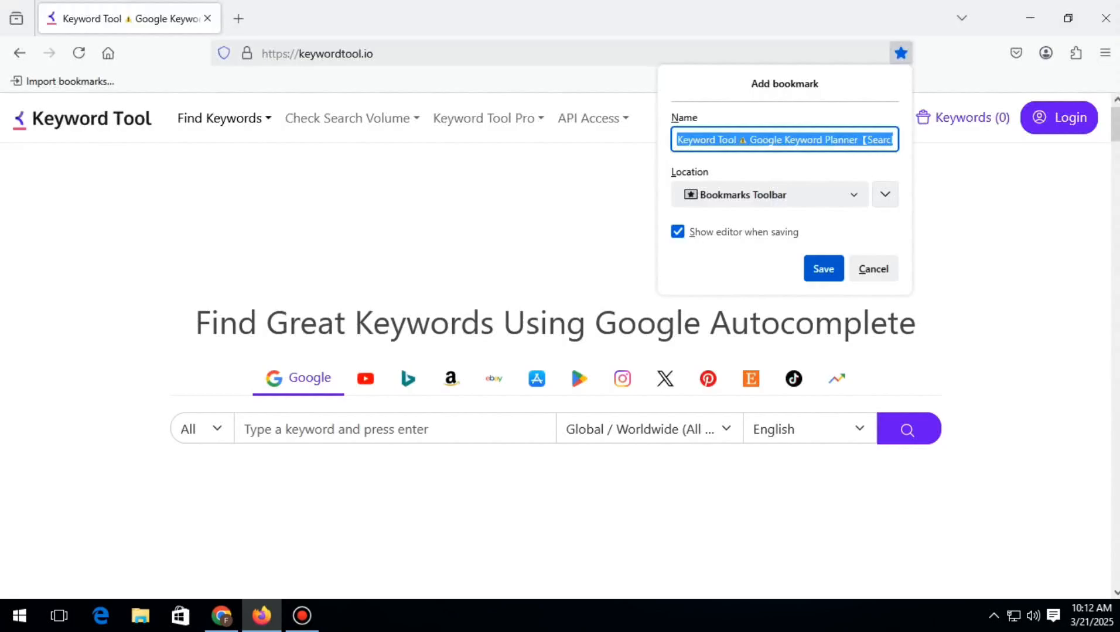
click(823, 268)
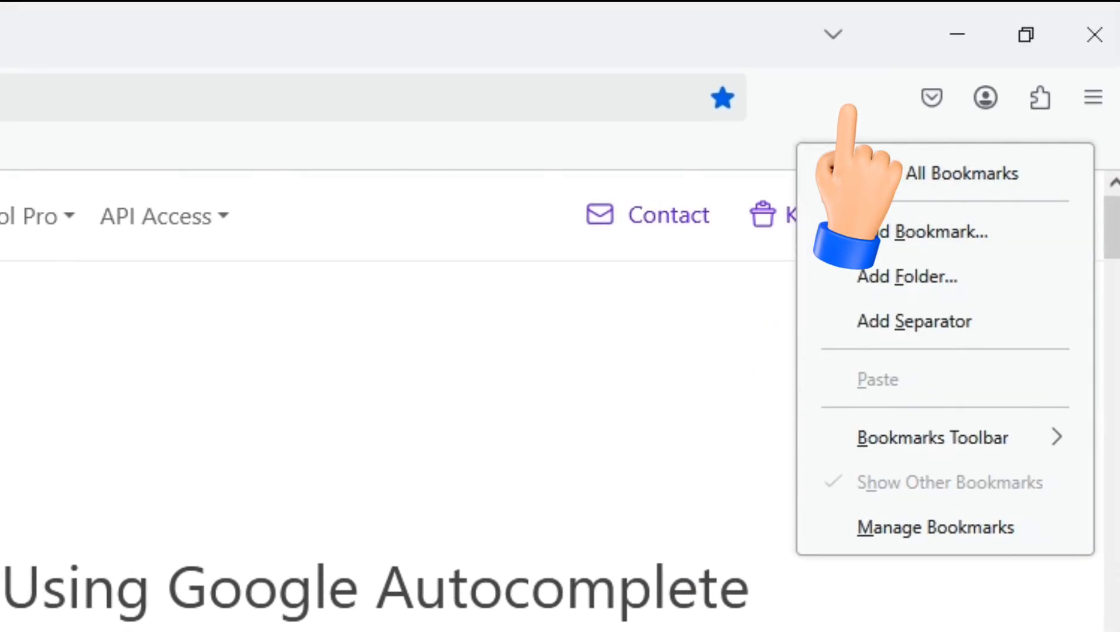
click(931, 437)
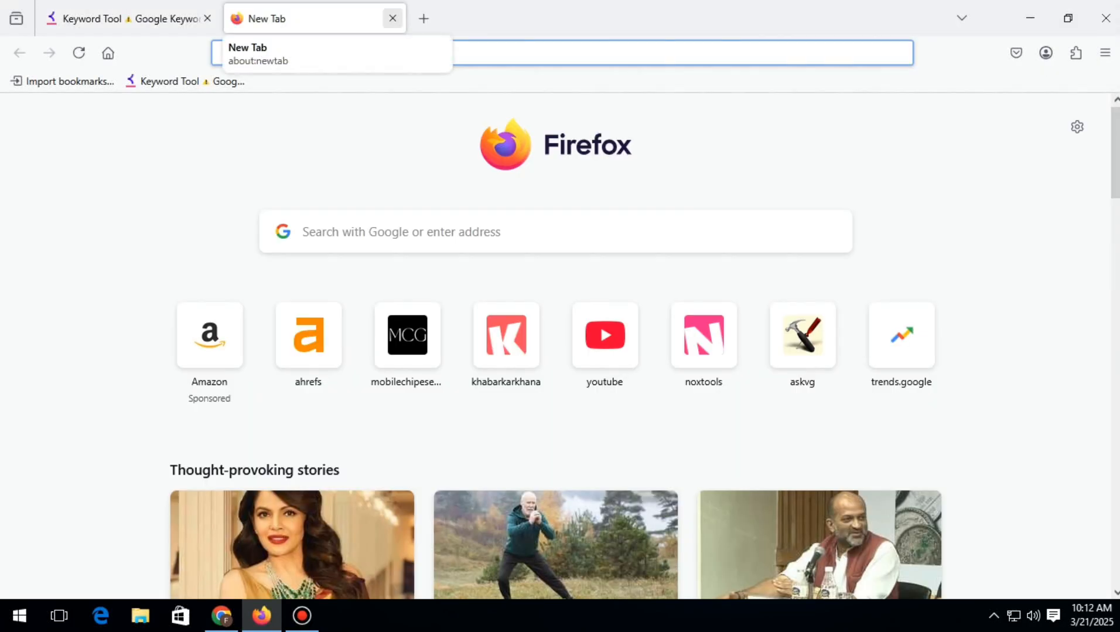
Load YouTube from its shortcut tile on the New Tab page.
click(605, 336)
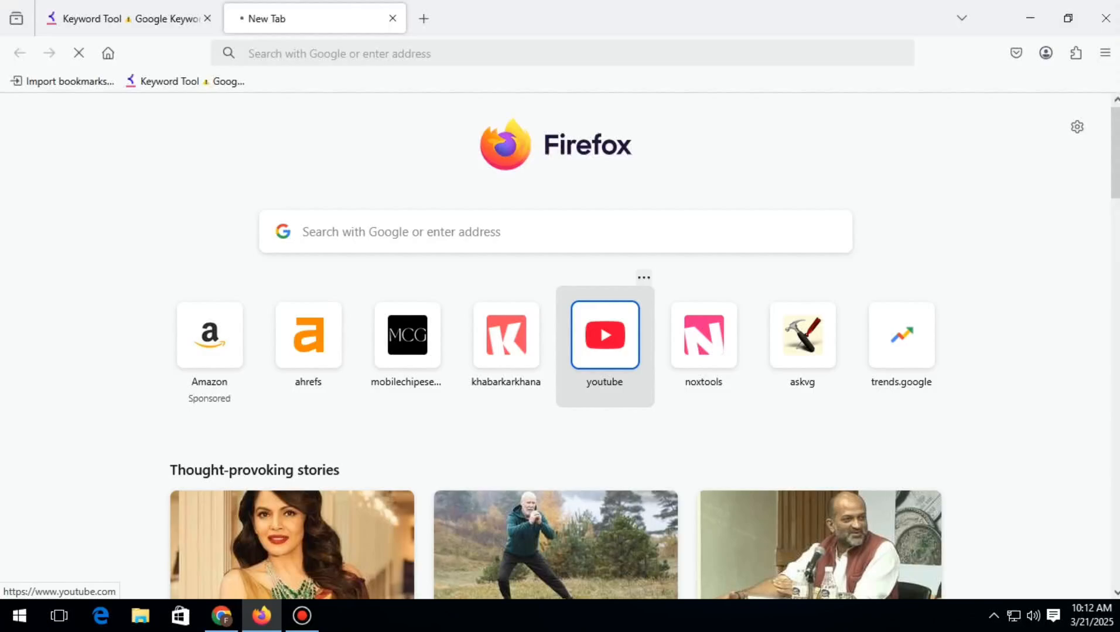
mouse_move(604, 335)
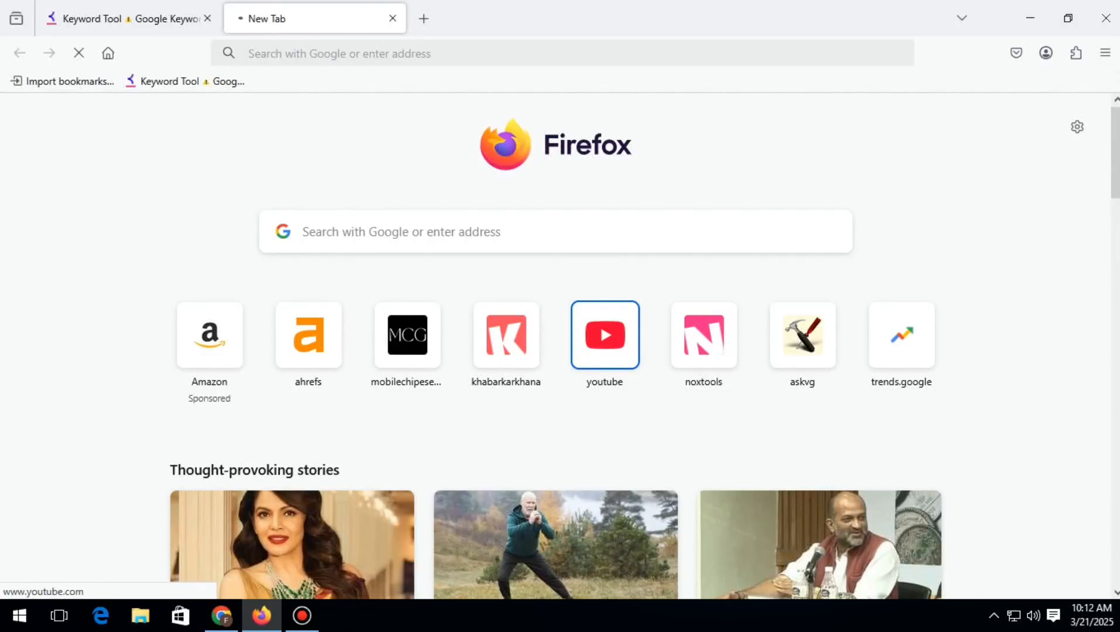
mouse_move(1102, 18)
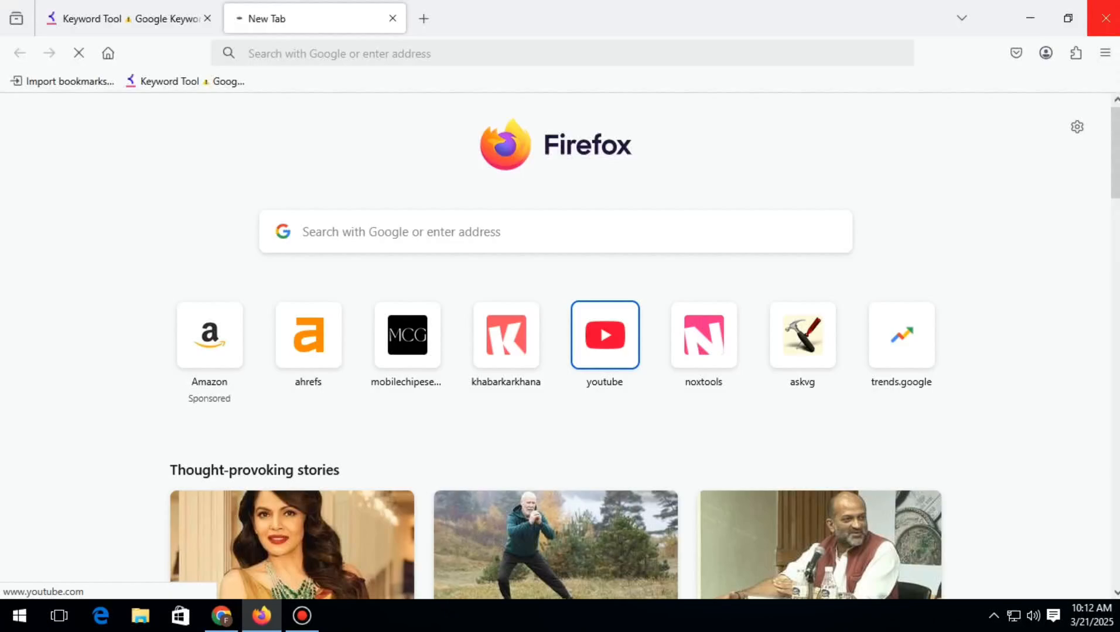
mouse_move(1106, 17)
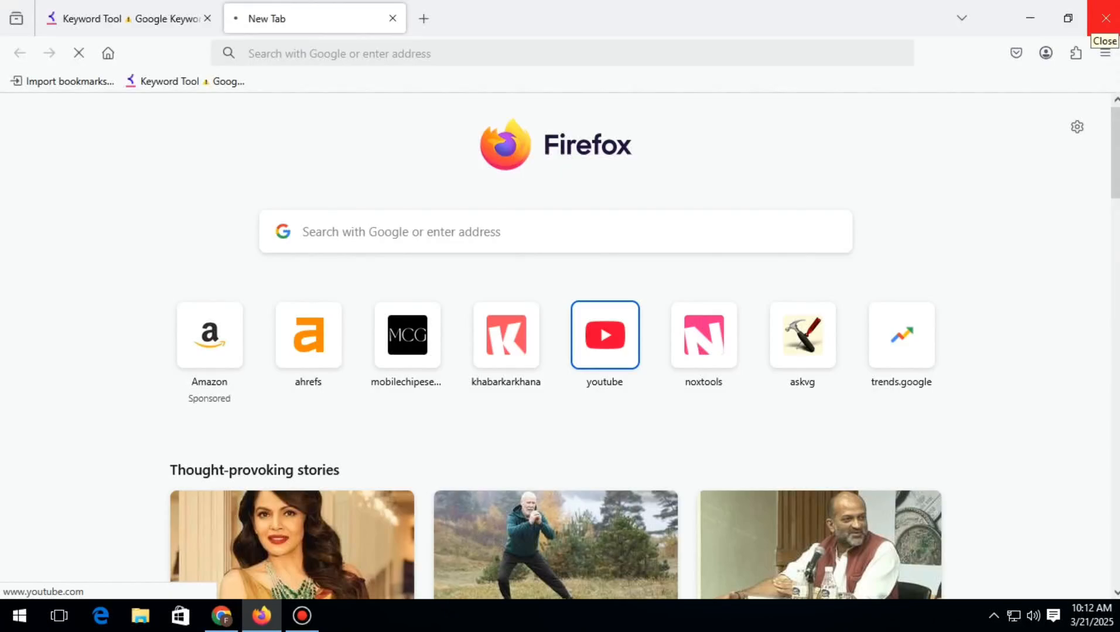